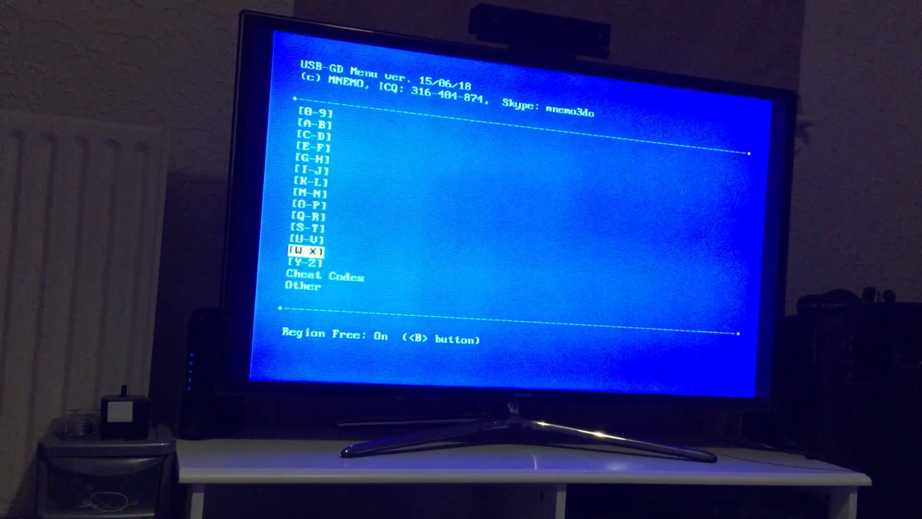
Scroll down to the A-B group to mark the AeroWings GDI disc image for swap
scroll("down", 3)
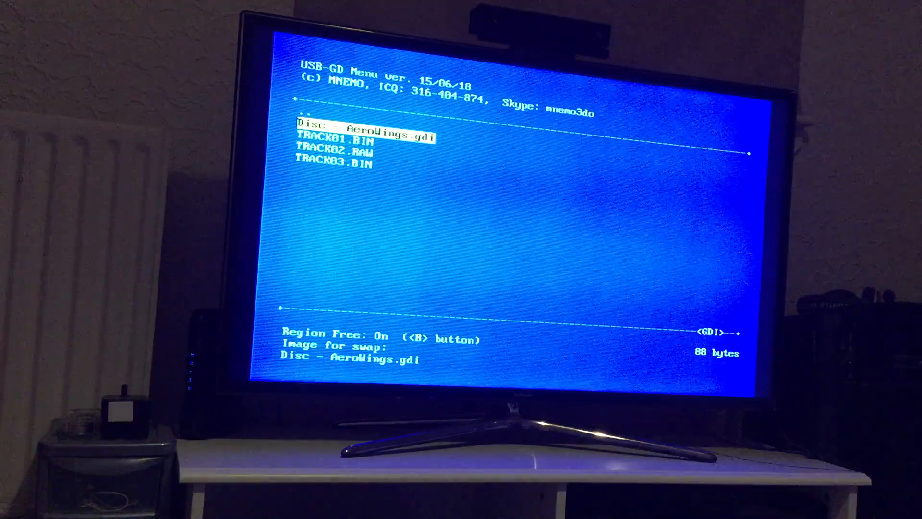
Select the CodeBreaker CDI entry and boot it to bring up the notice
key("up")
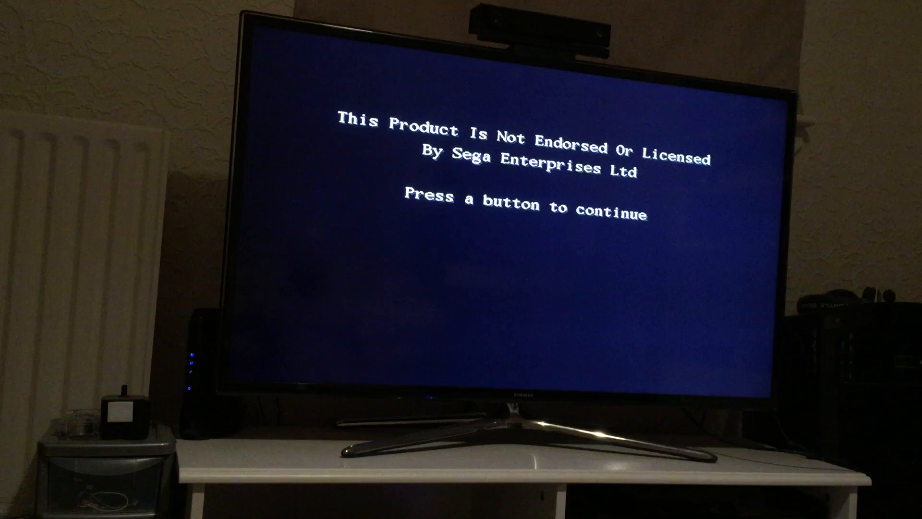
Dismiss the CodeBreaker disclaimer and move down through the USB-GD letter groups
key("enter")
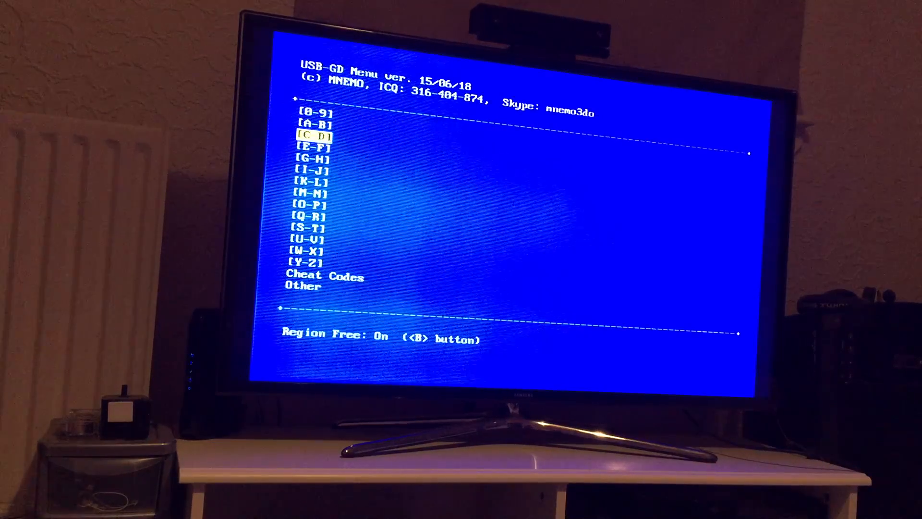
key("down")
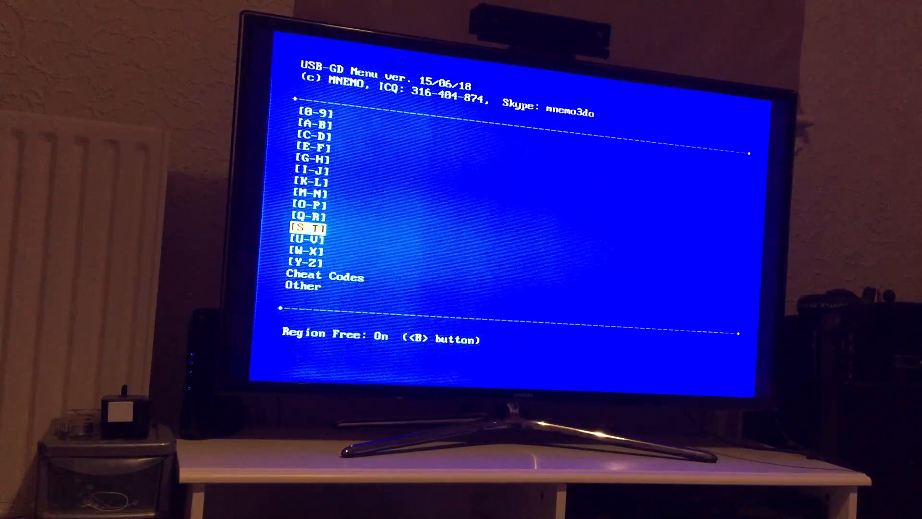